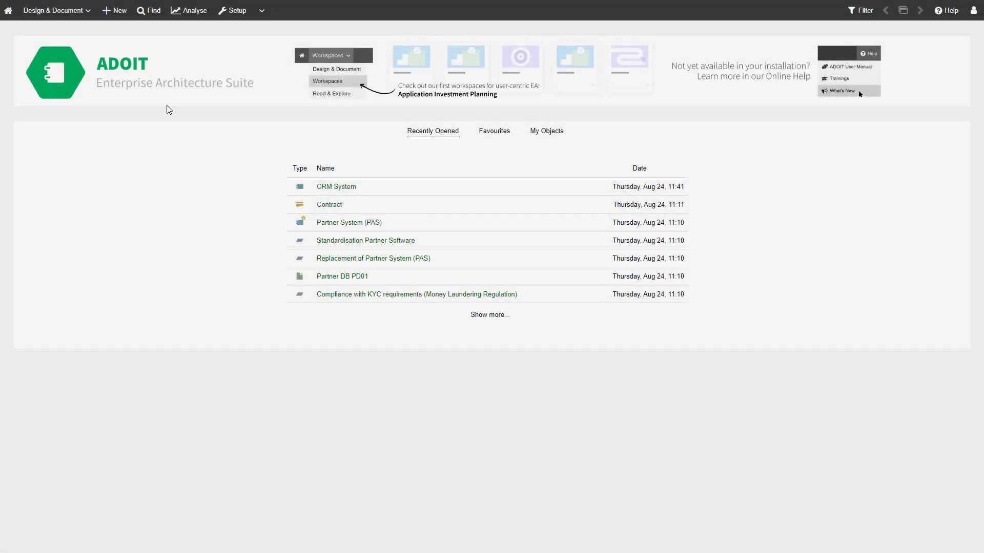
In the Models explorer, expand 01 ADOmoney Bank and 02 EAM, then open 03 Information Systems Architecture's menu
click(148, 11)
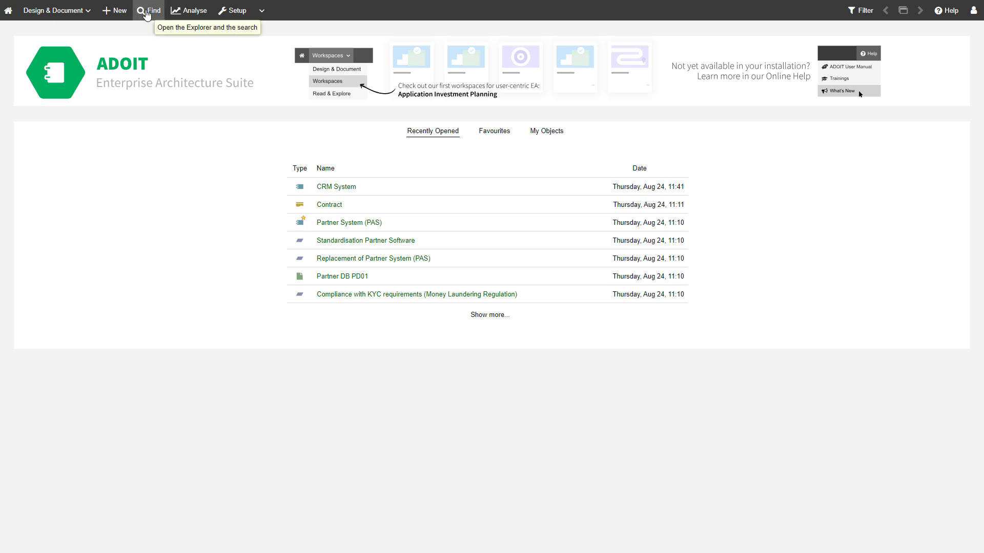
click(152, 10)
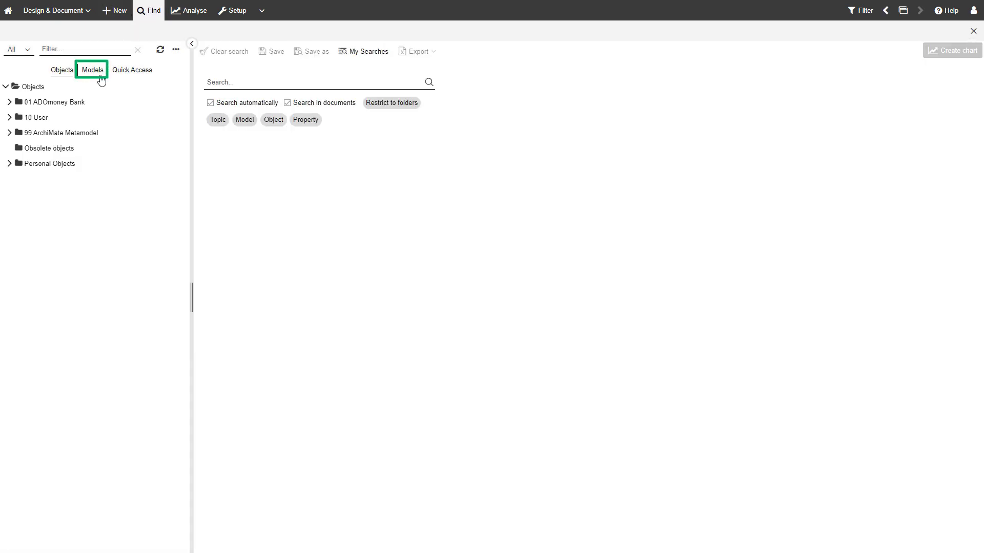
click(92, 70)
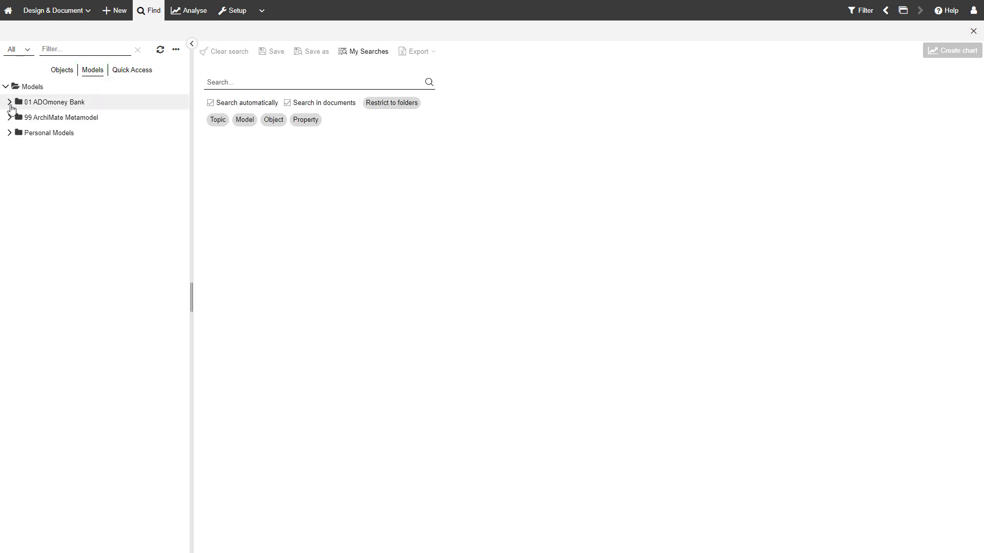
click(9, 102)
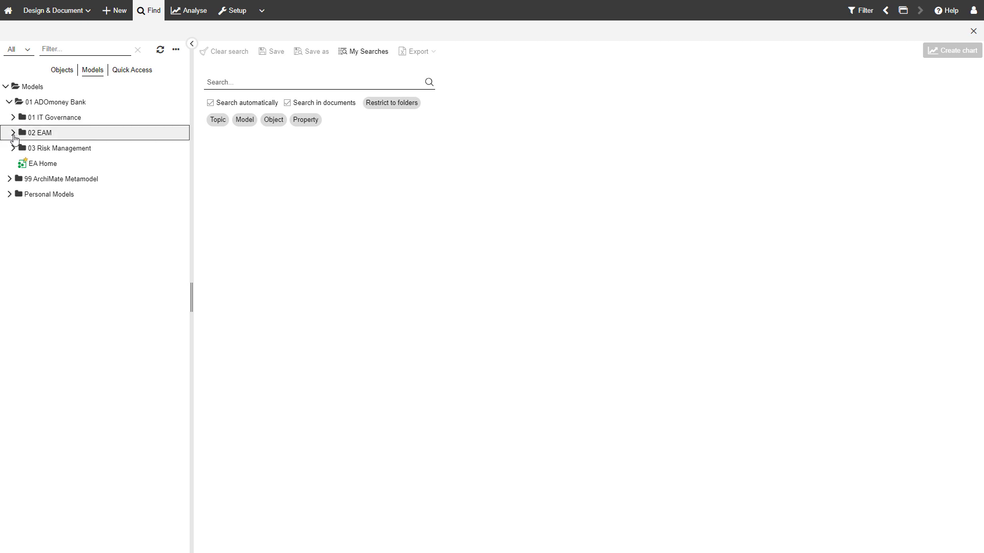
click(14, 132)
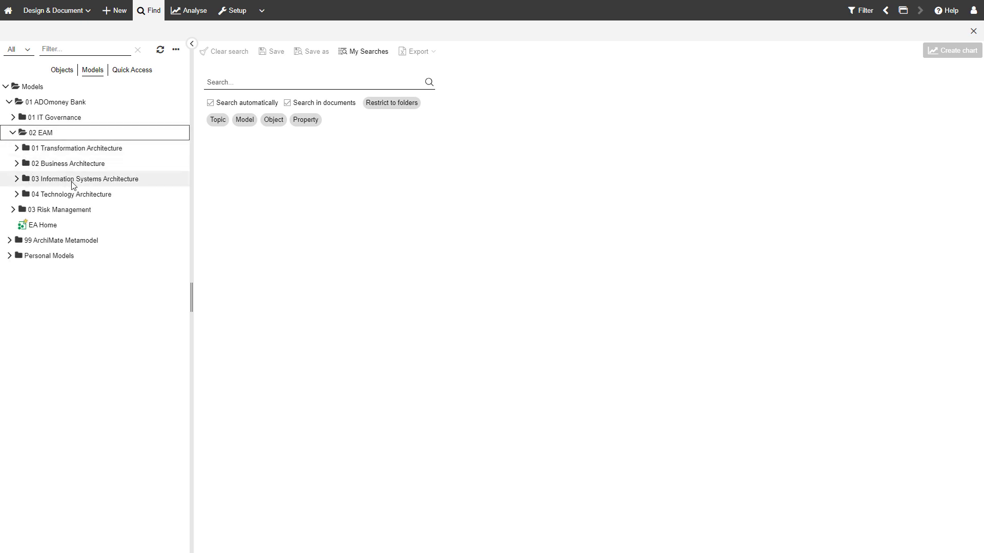
mouse_move(136, 183)
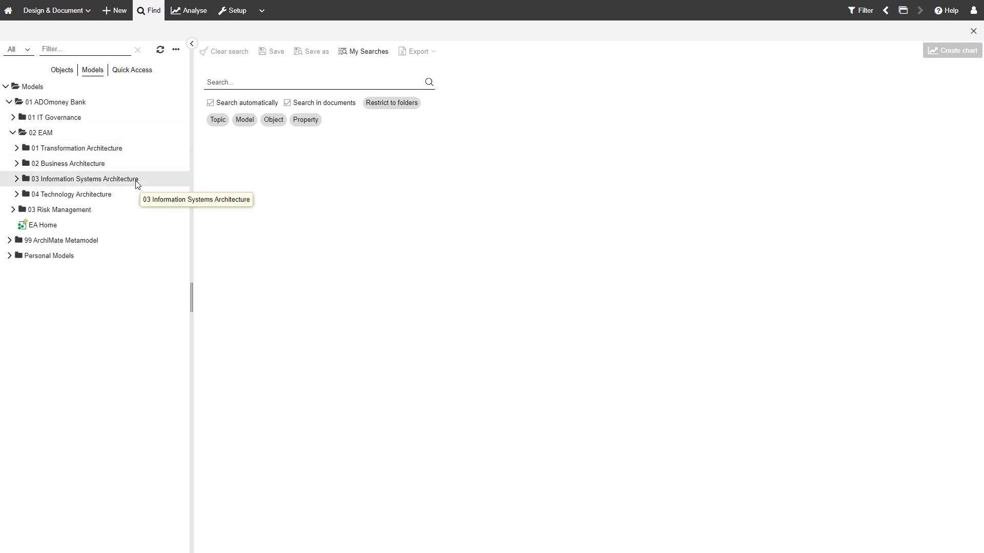
right_click(82, 179)
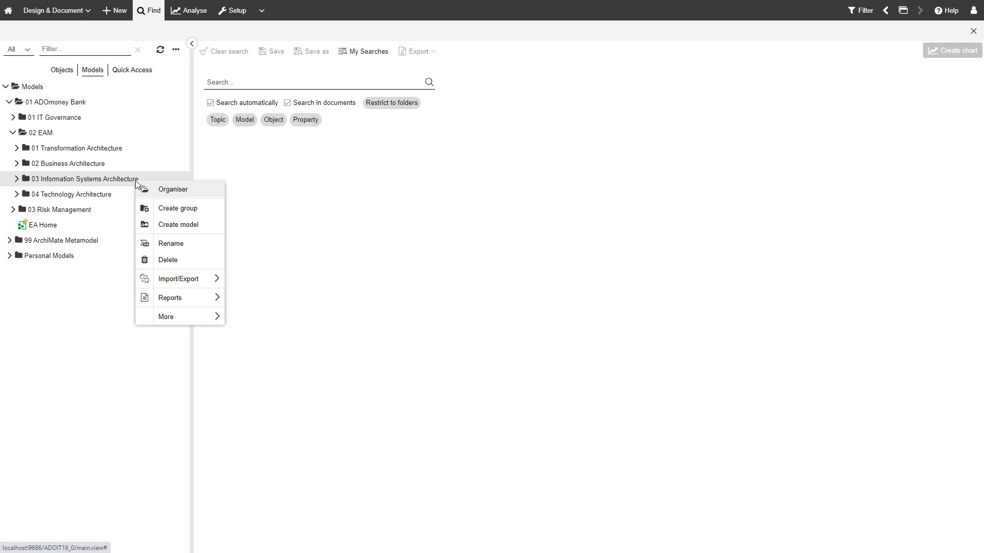
mouse_move(206, 231)
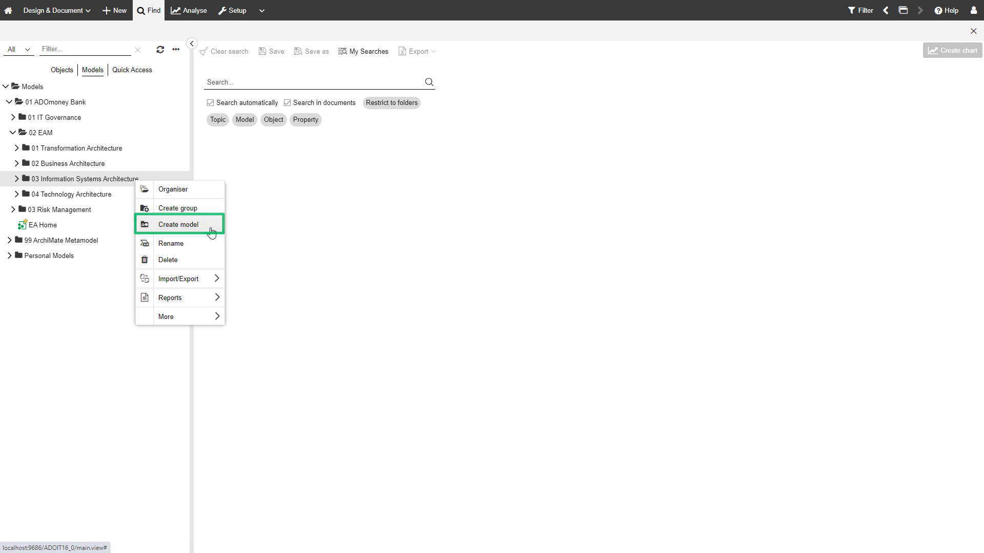
Create the Partner System model from the context menu
click(178, 224)
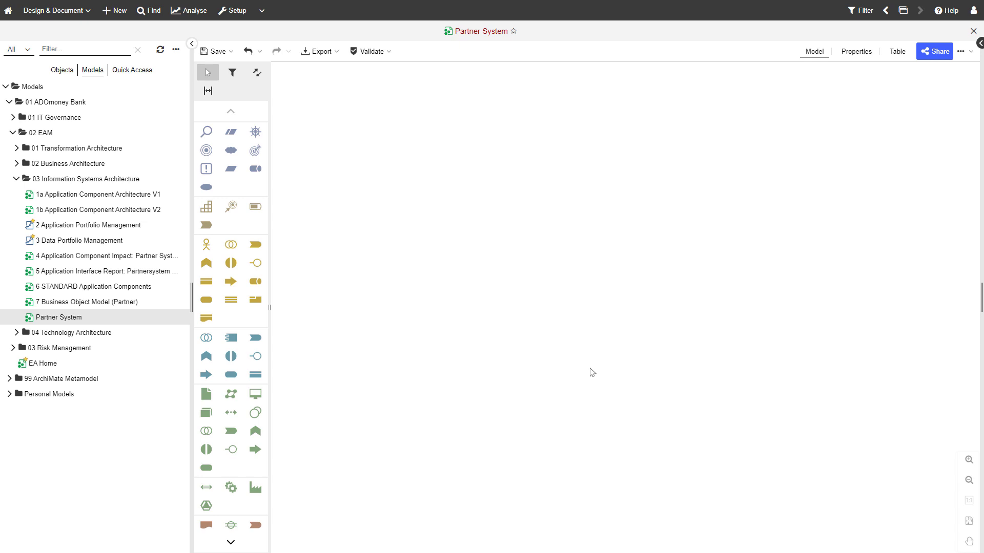
mouse_move(64, 70)
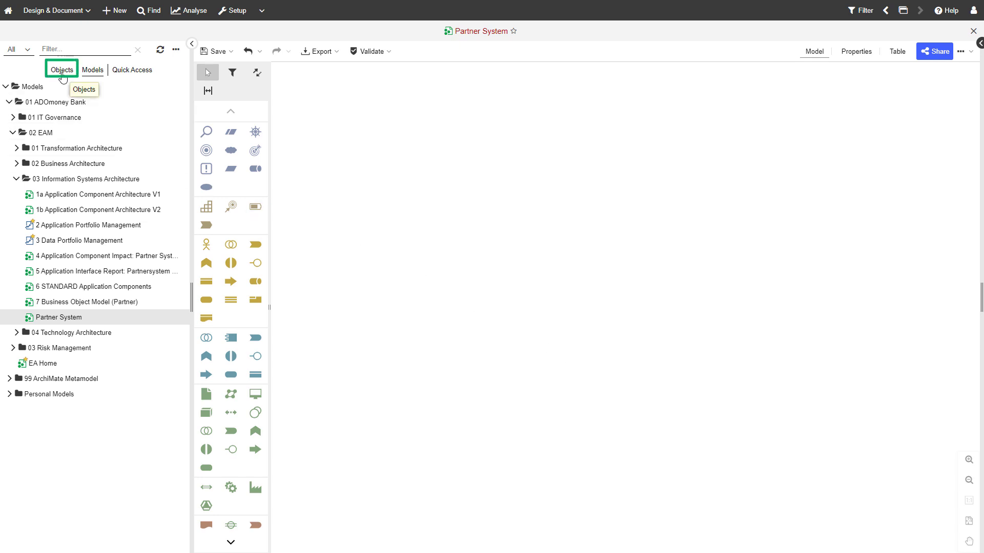
Filter the Objects explorer by 'PAS'
click(62, 70)
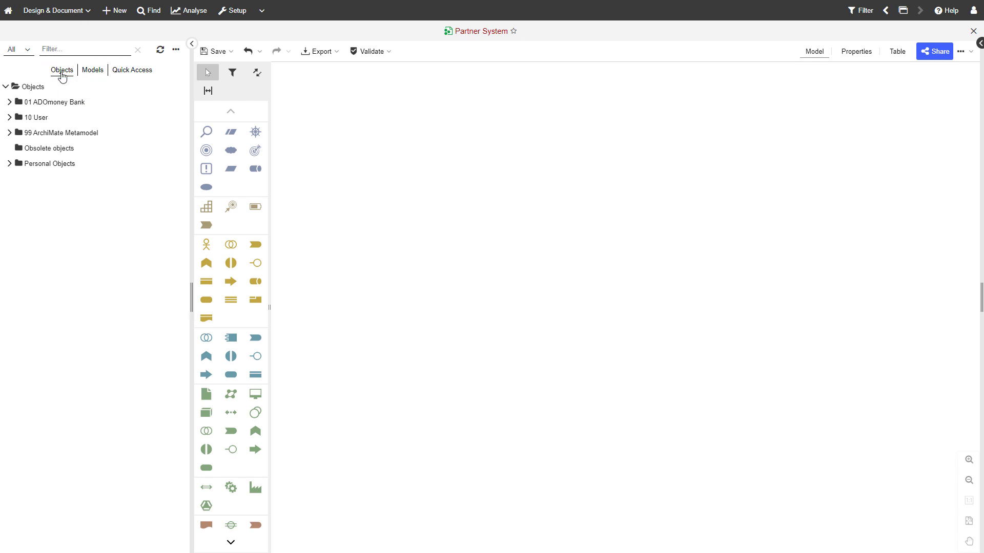
click(82, 49)
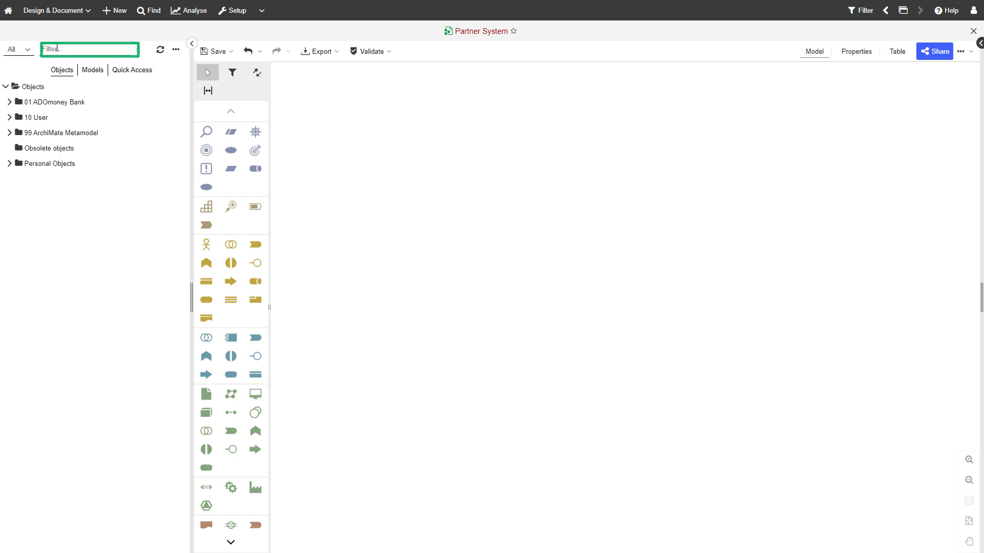
text(PAS)
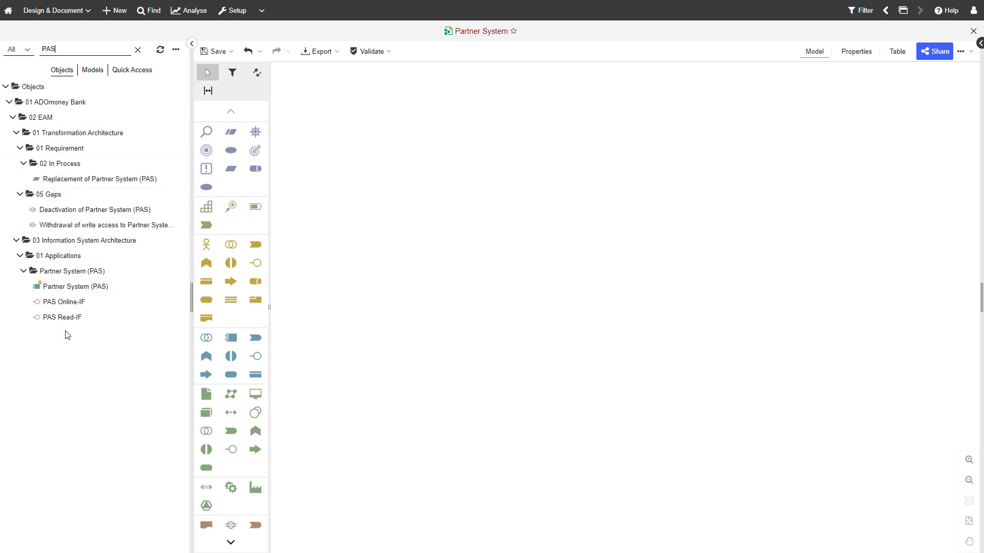
mouse_move(69, 286)
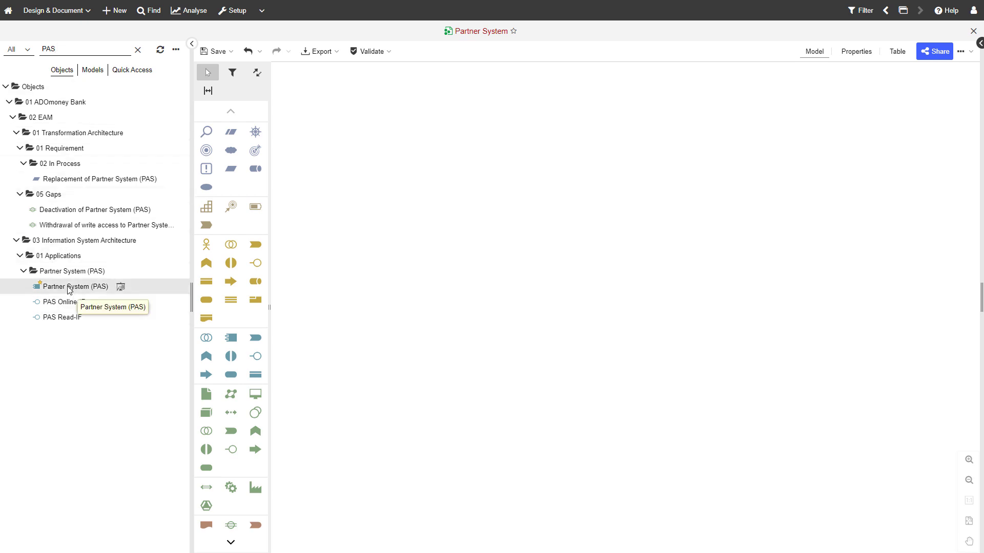
Drag Partner System (PAS), PAS Online-IF and PAS Read-IF onto the canvas
drag(73, 287, 572, 244)
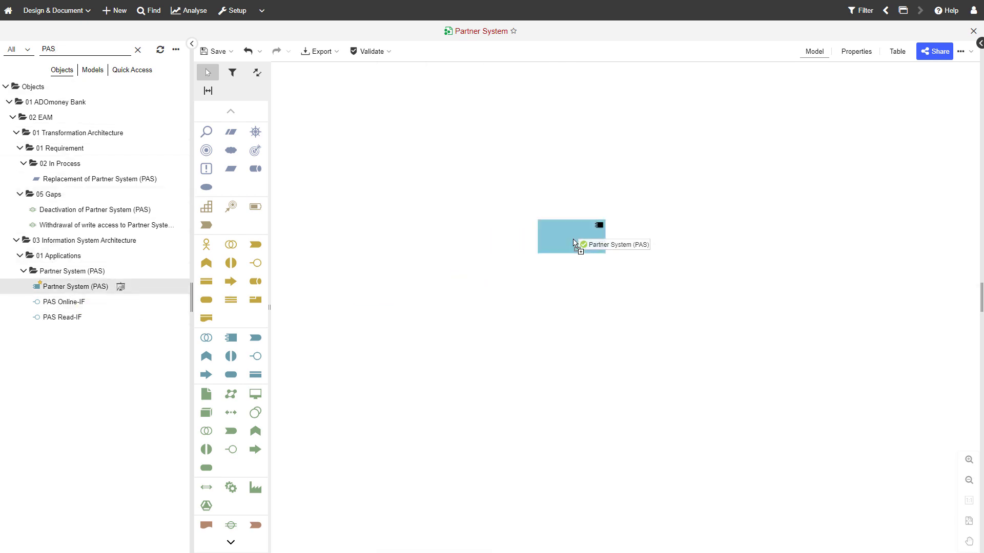
drag(62, 302, 649, 304)
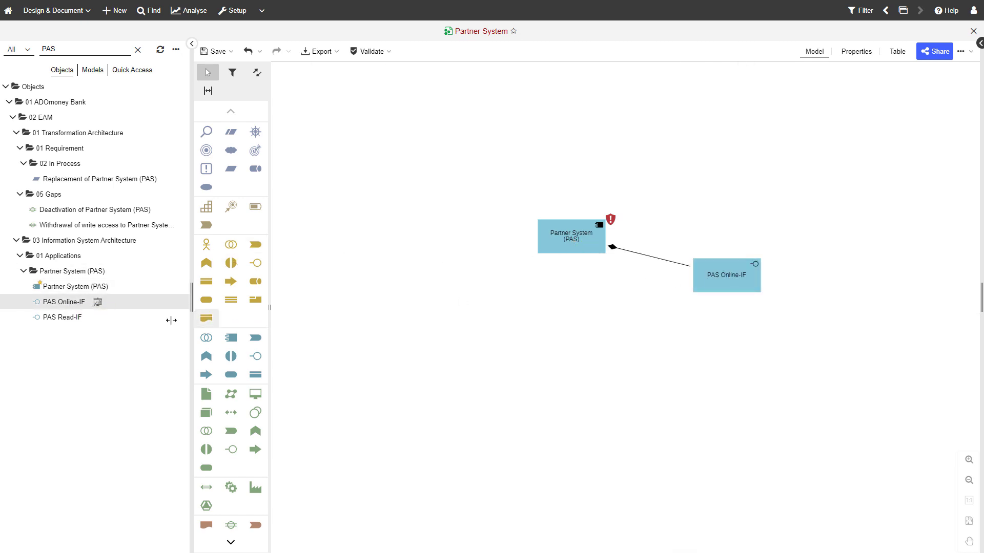
drag(63, 317, 505, 334)
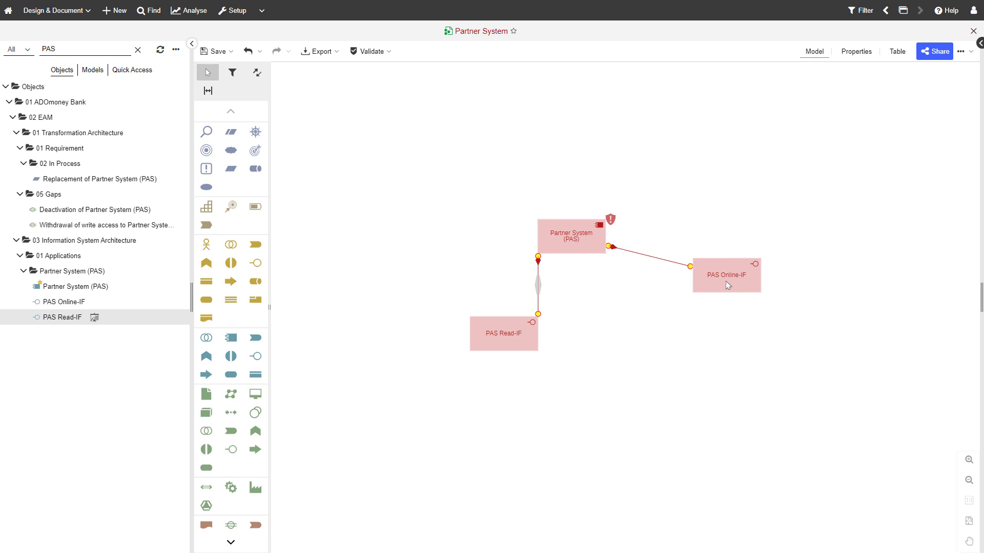
Distribute the three selected objects horizontally and clear the selection
right_click(726, 284)
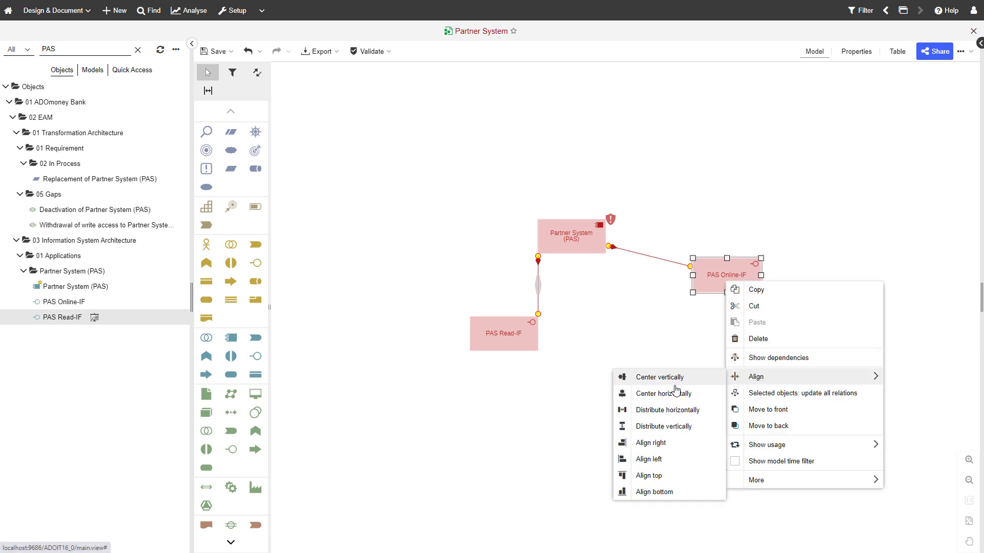
mouse_move(680, 413)
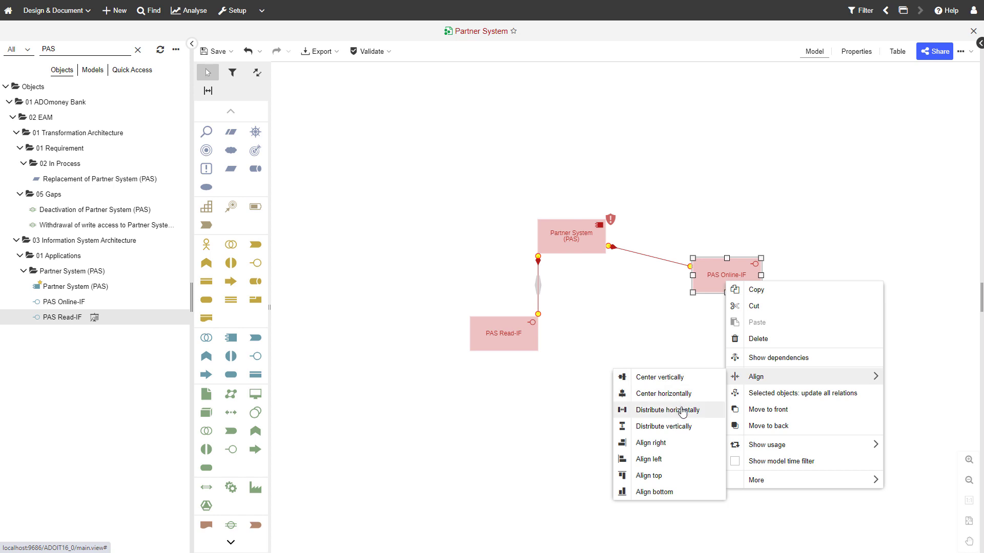
click(668, 409)
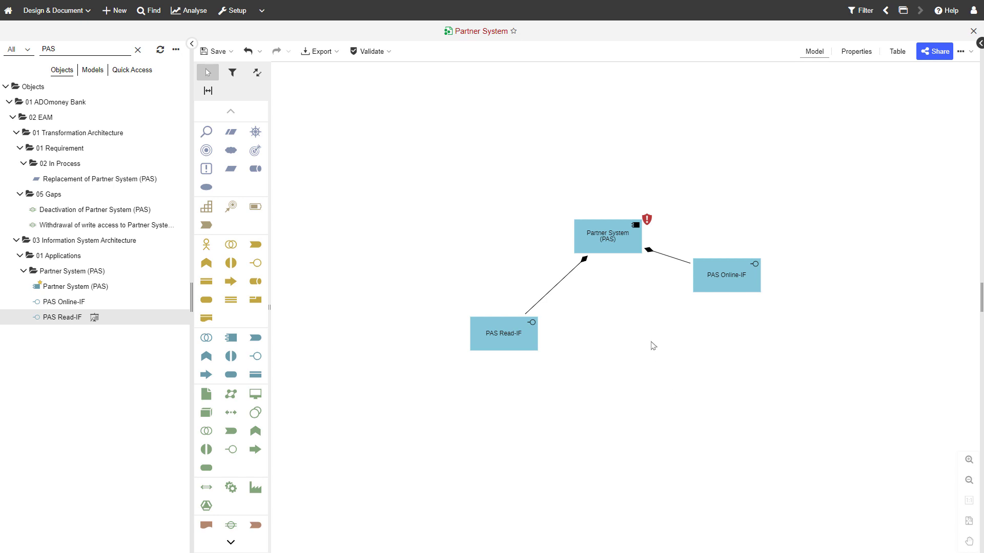
click(607, 238)
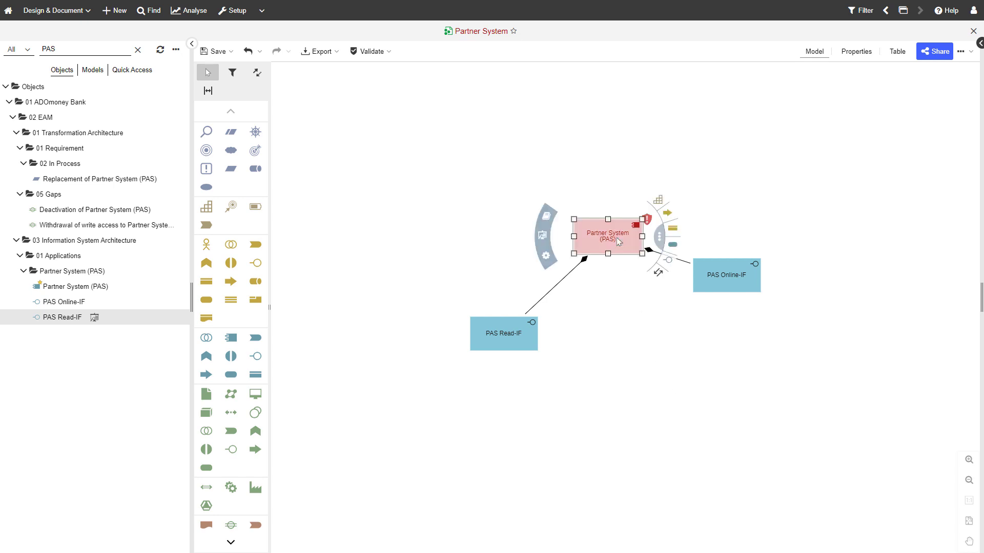
mouse_move(664, 264)
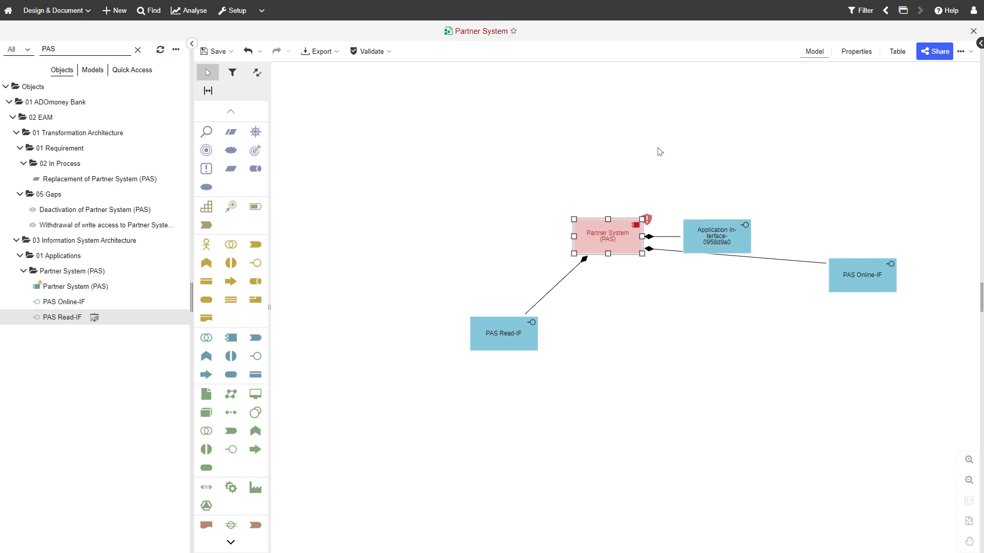
Rename the new interface to PAS Write-IF and move it above Partner System (PAS)
double_click(717, 236)
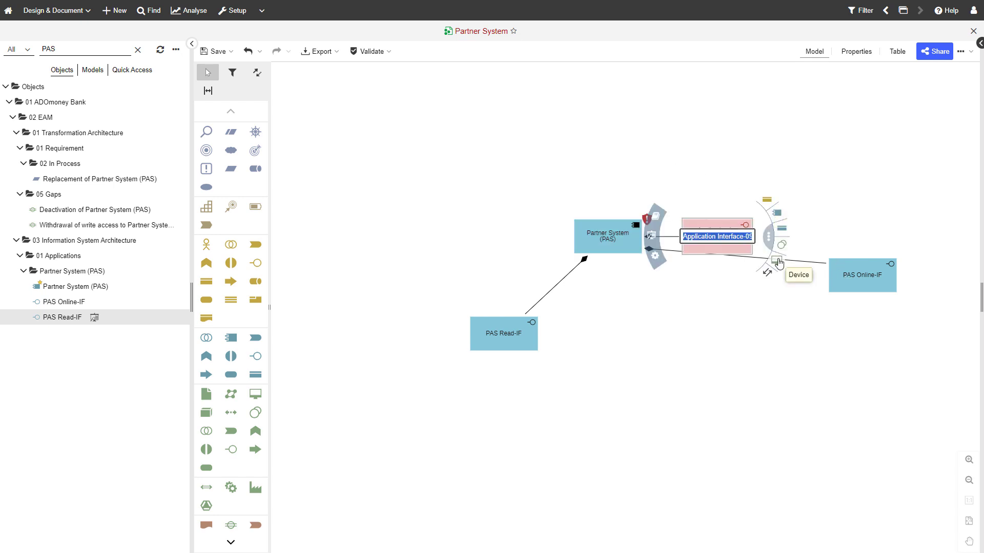
text(PAS Write-IF)
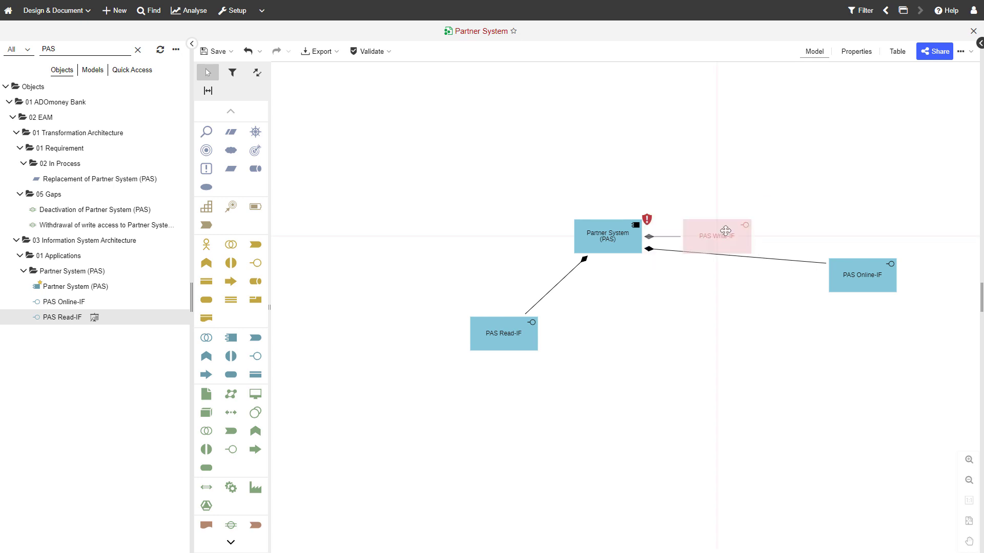
drag(715, 237, 745, 140)
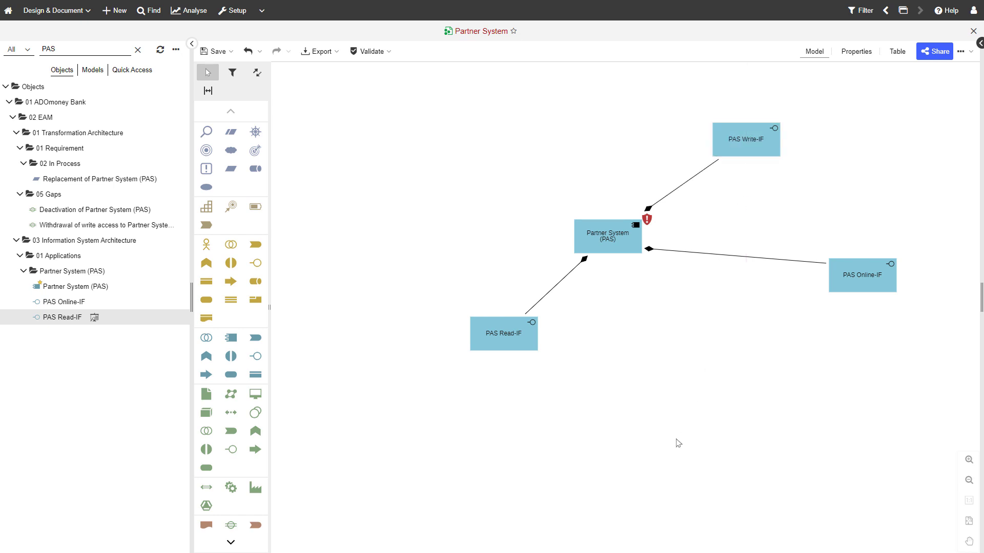
mouse_move(743, 153)
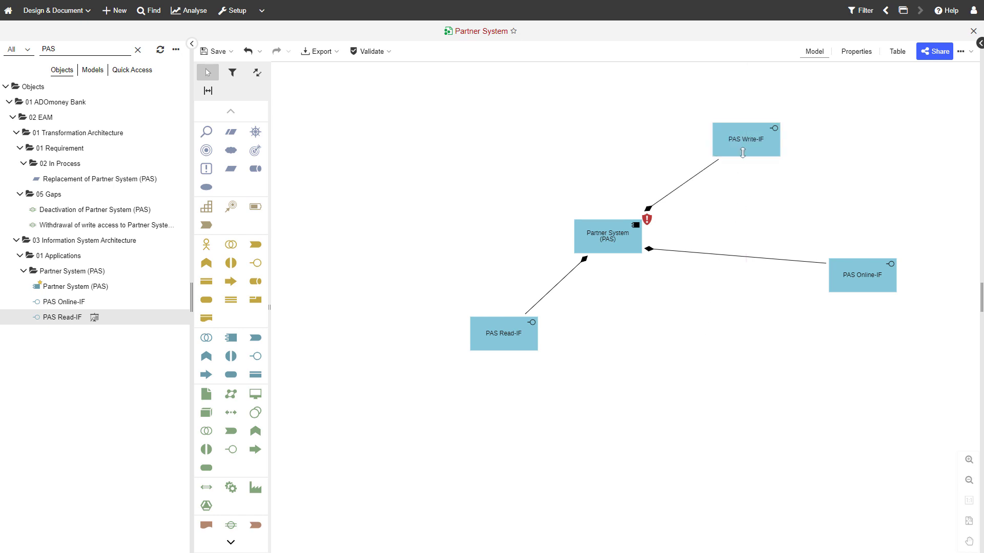
Locate PAS Write-IF in the object explorer using Select in explorer
right_click(746, 139)
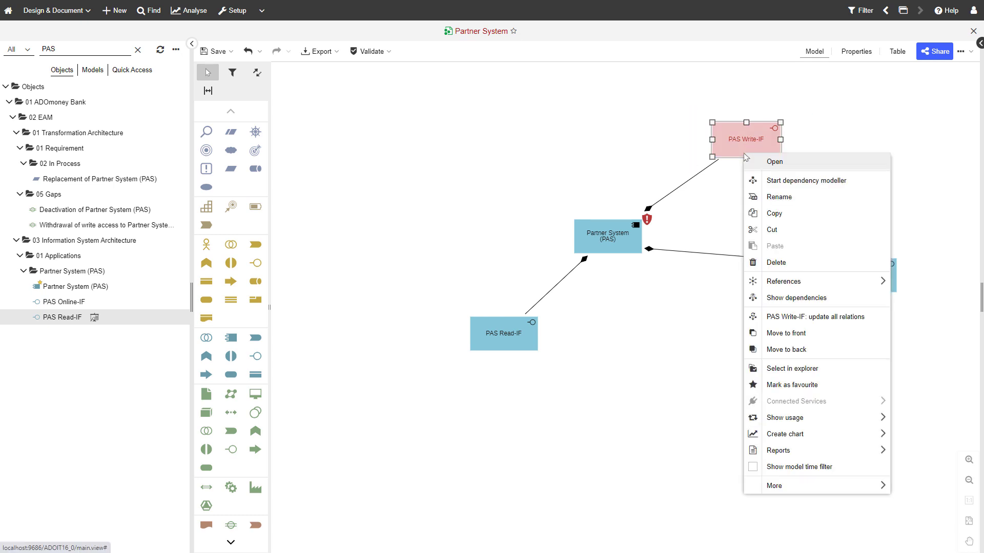
mouse_move(782, 372)
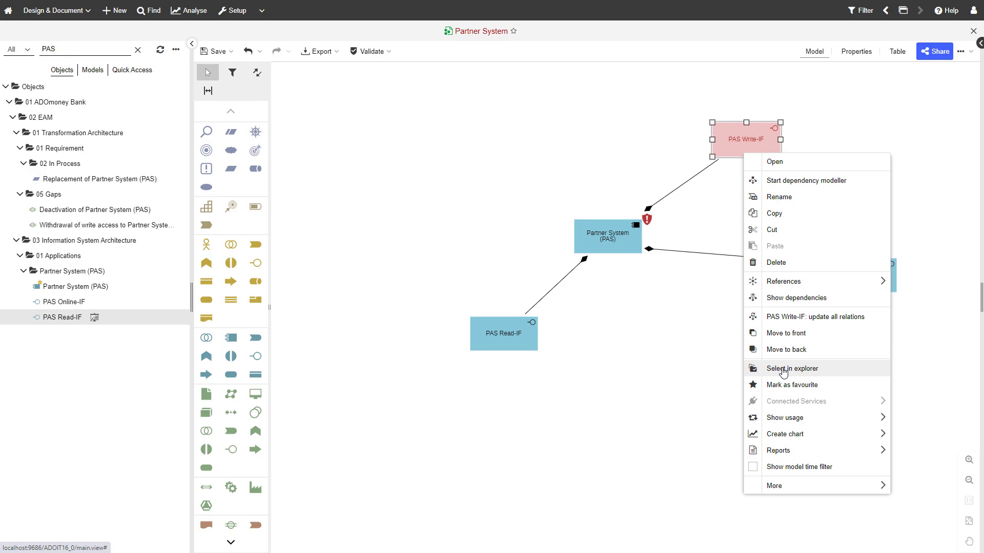
click(793, 369)
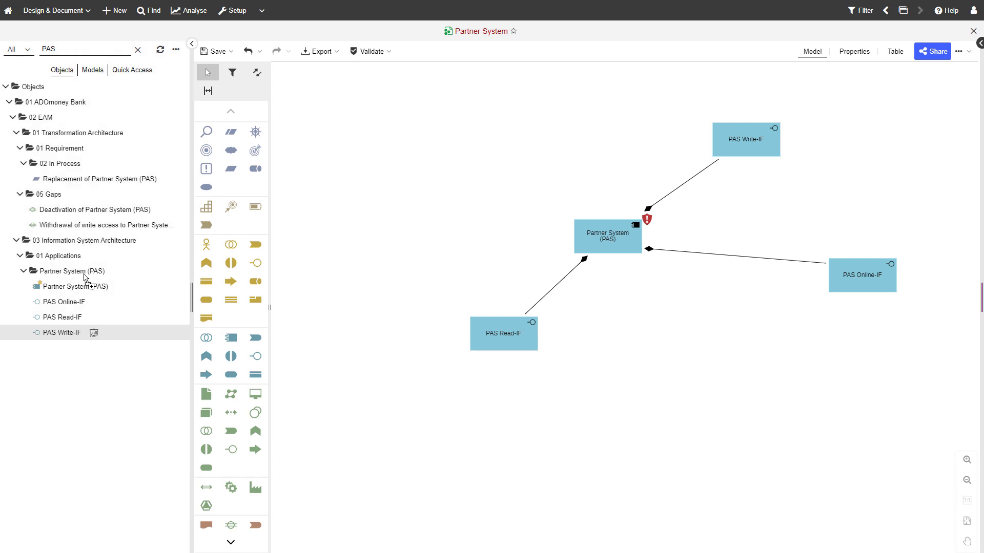
click(58, 302)
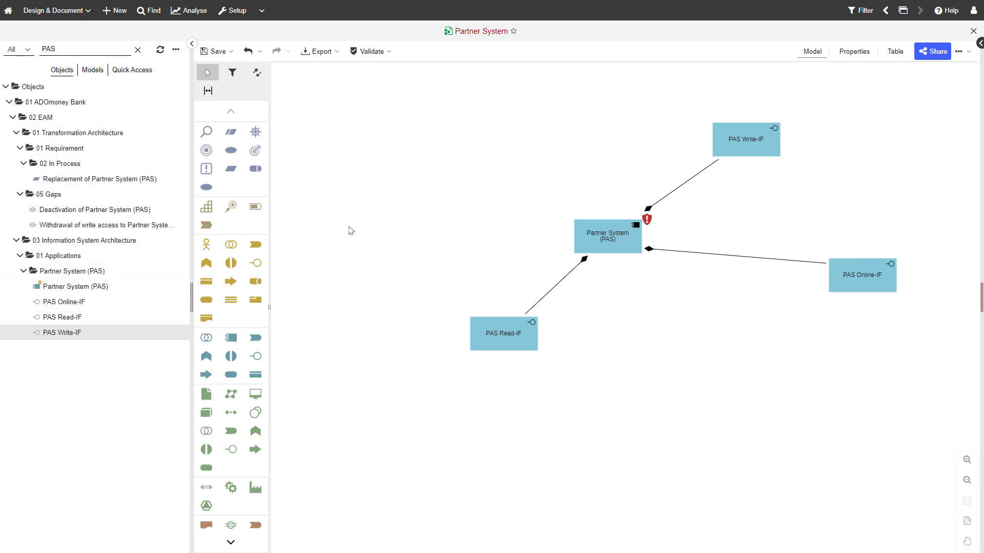
mouse_move(216, 53)
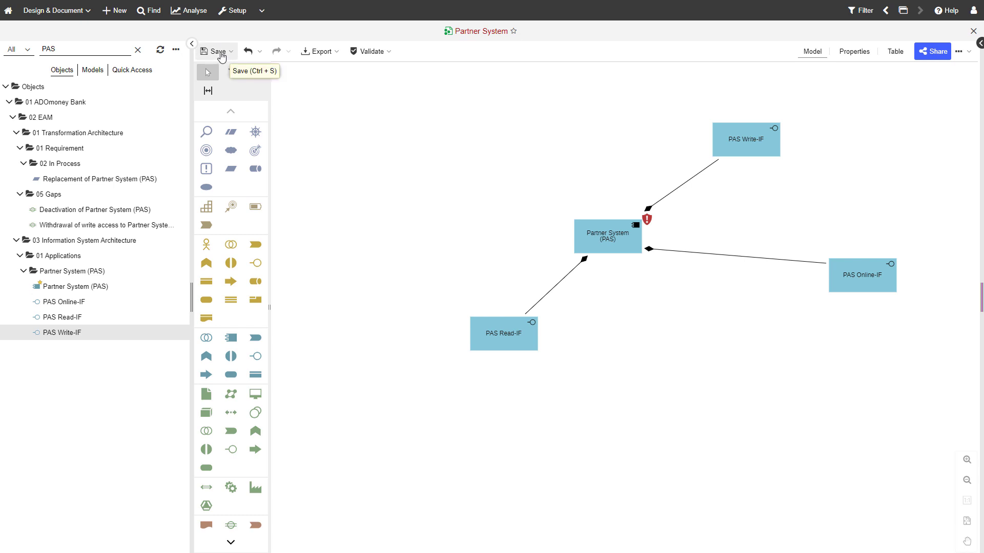